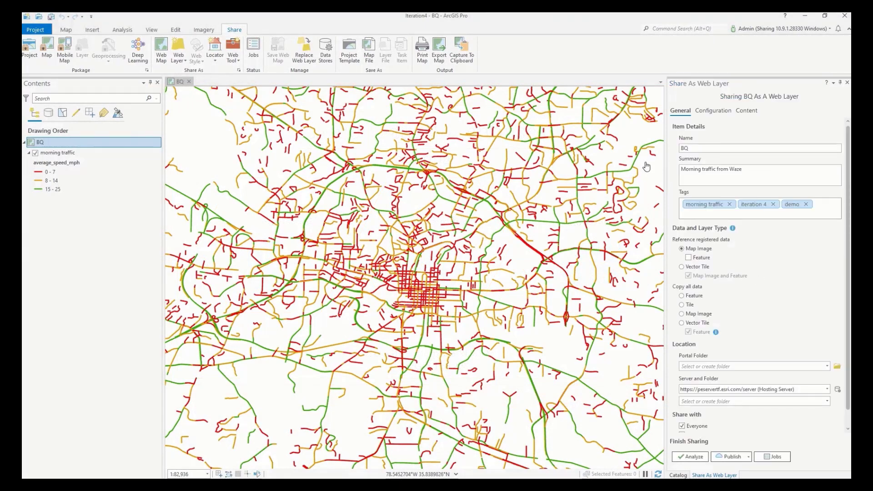
# Step: Change the web layer name from BQ to 'BQ Traffic Jams'
pyautogui.click(759, 147)
pyautogui.write(' Traffic Jams')
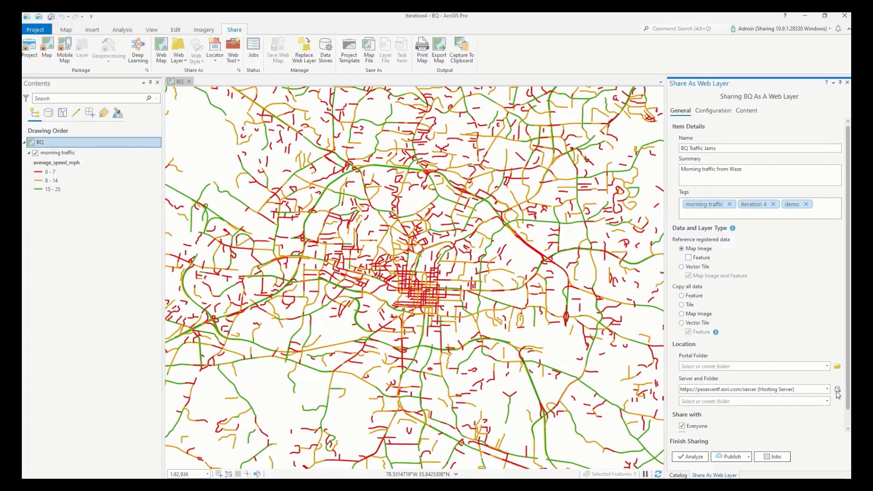
# Step: Inspect the registered BigQuery data store's connection details without changing them
pyautogui.click(837, 389)
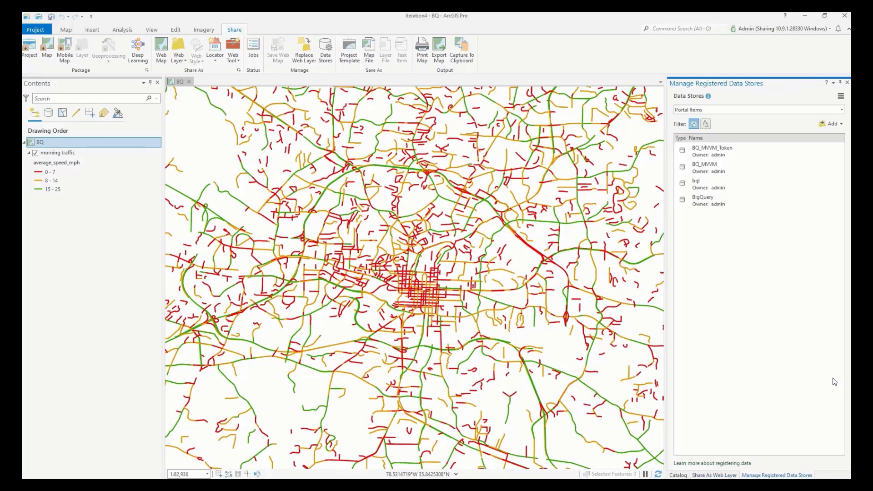
pyautogui.click(702, 201)
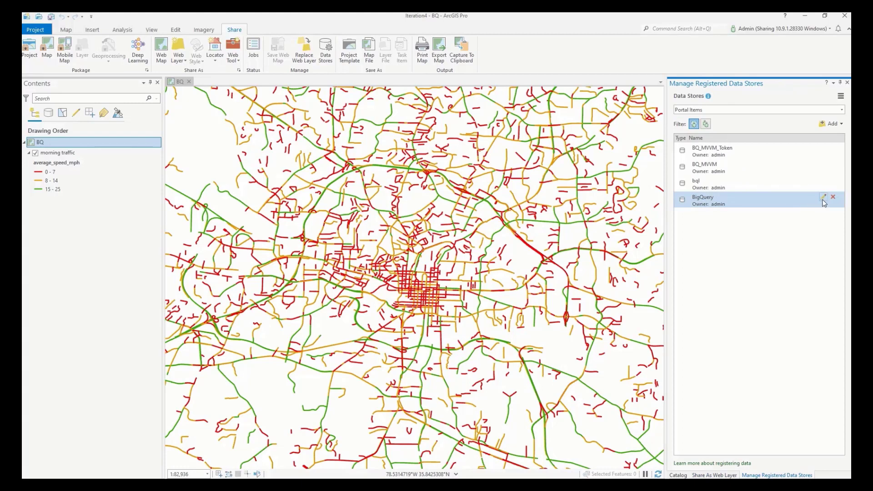
pyautogui.click(823, 197)
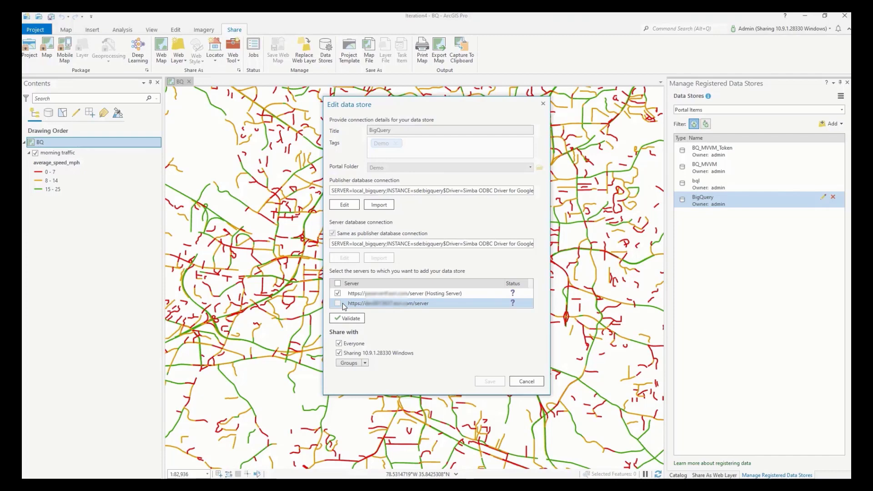
pyautogui.click(525, 381)
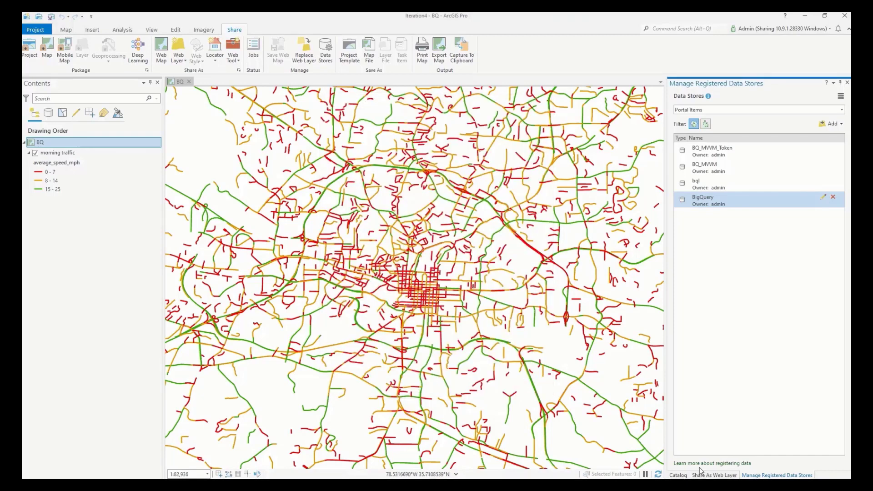
# Step: Go back to sharing the web layer and view its Configuration settings
pyautogui.click(713, 475)
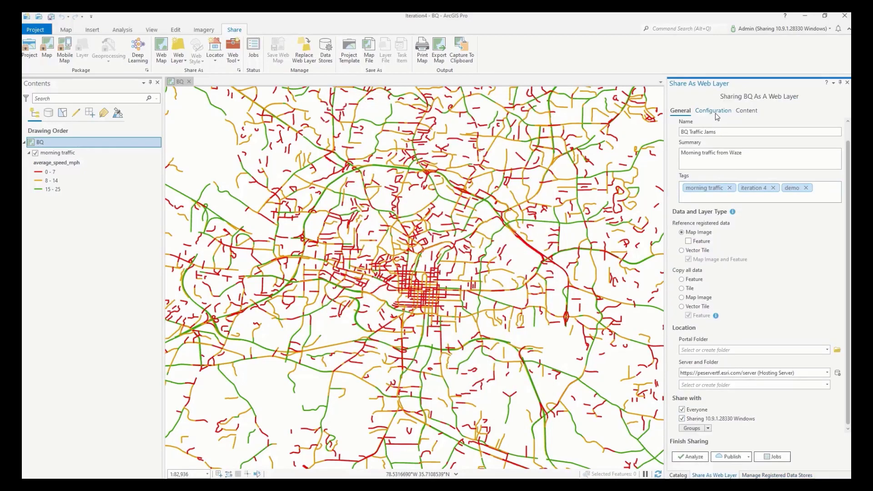
pyautogui.click(714, 110)
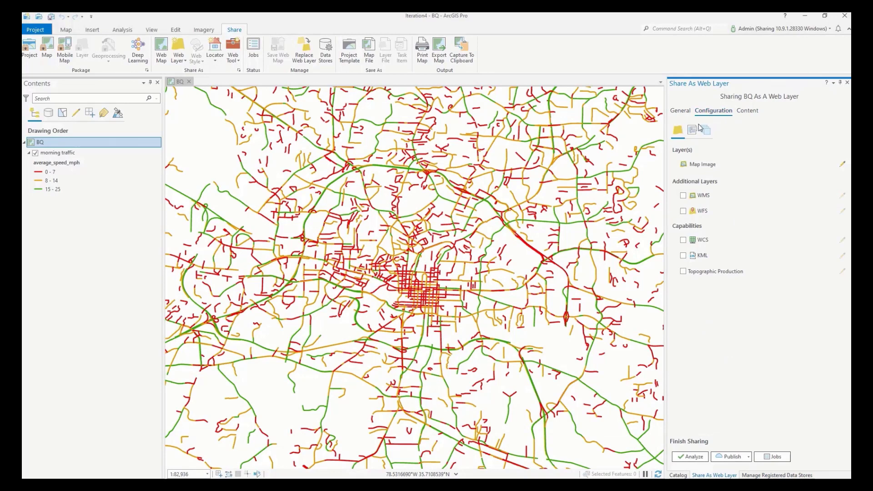
# Step: Show the Map Image layer's Properties, Date Fields, Settings and Data Source options
pyautogui.click(691, 130)
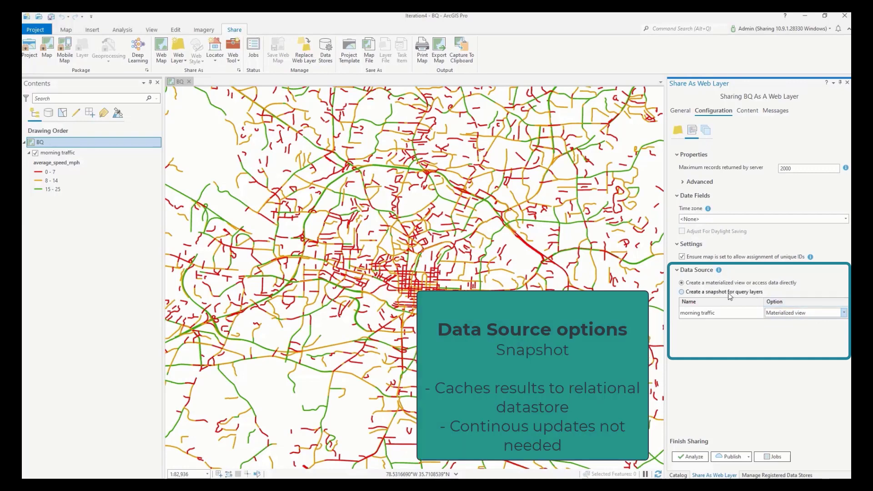
# Step: Set the data source to 'Create a snapshot for query layers' and publish BQ Traffic Jams
pyautogui.click(681, 292)
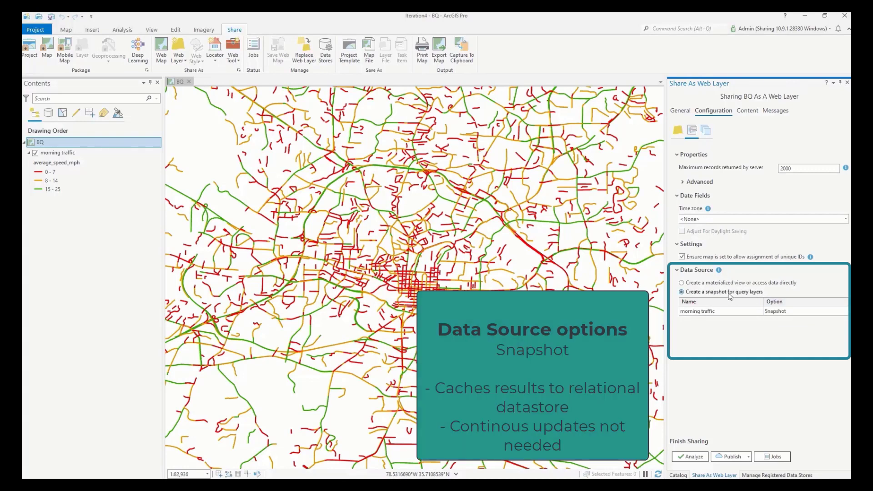
pyautogui.moveTo(766, 433)
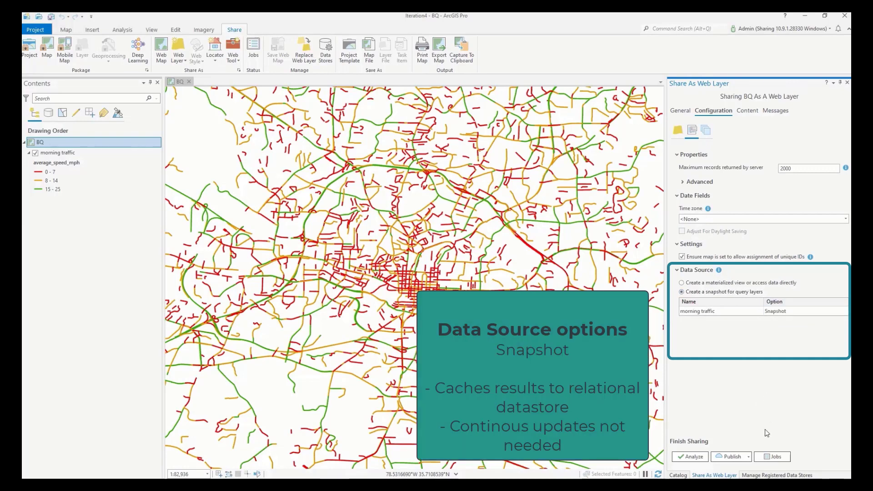
pyautogui.click(689, 456)
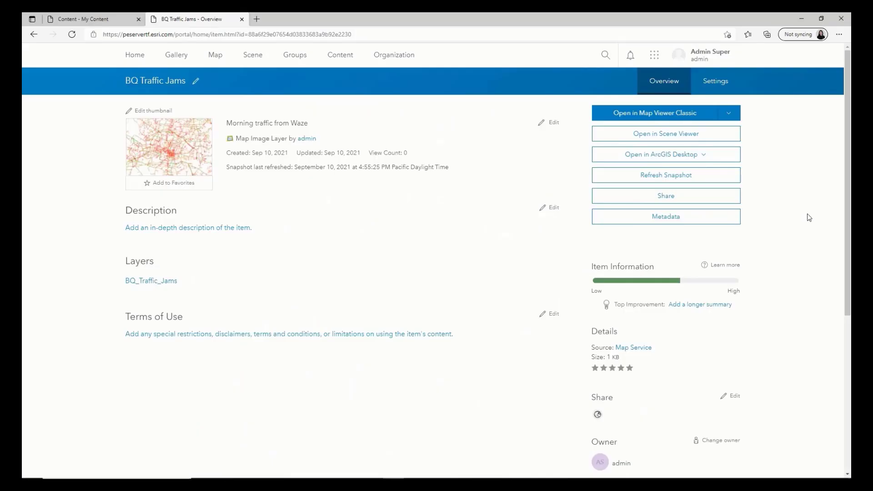
pyautogui.moveTo(753, 195)
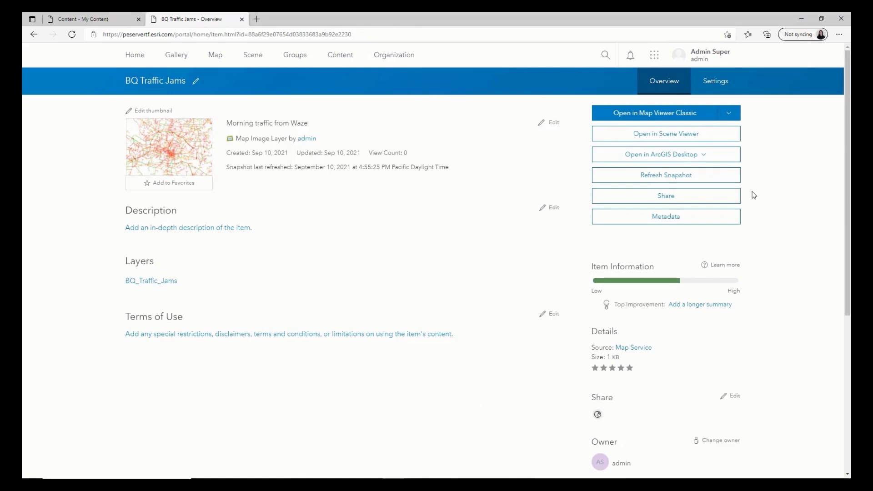
pyautogui.moveTo(734, 188)
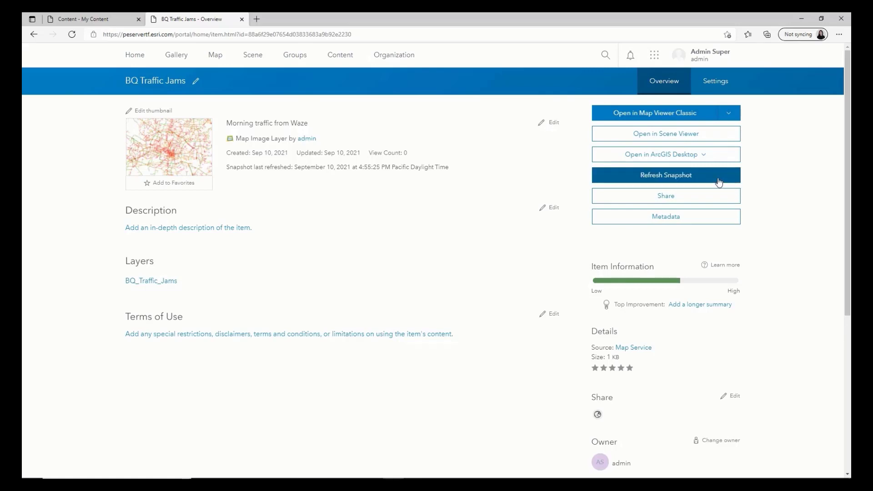
# Step: Refresh the morning traffic snapshot from the item's Overview page and confirm
pyautogui.click(665, 174)
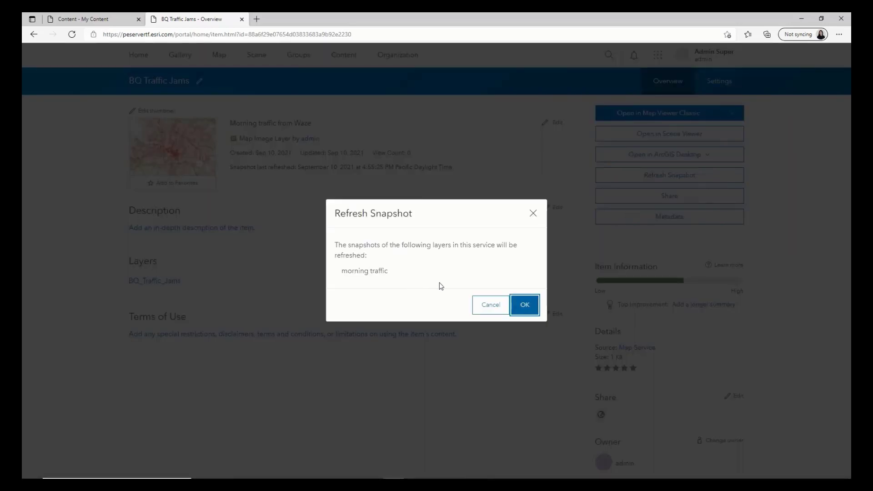
pyautogui.click(524, 304)
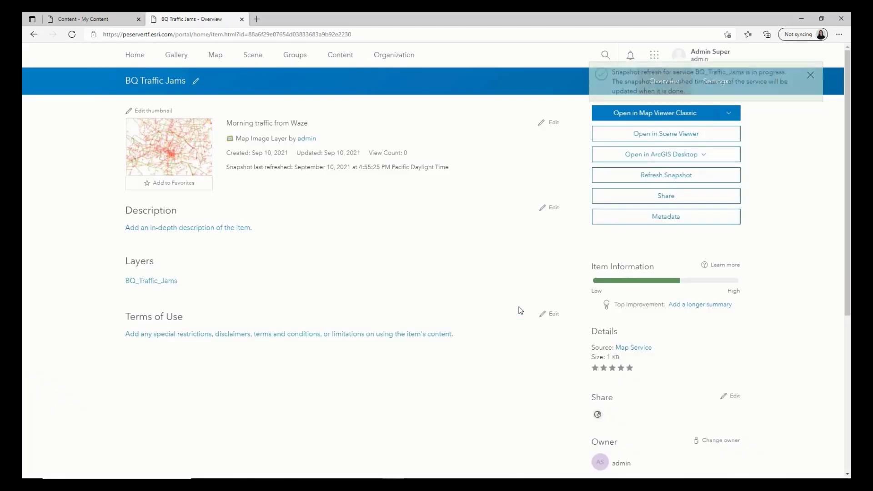